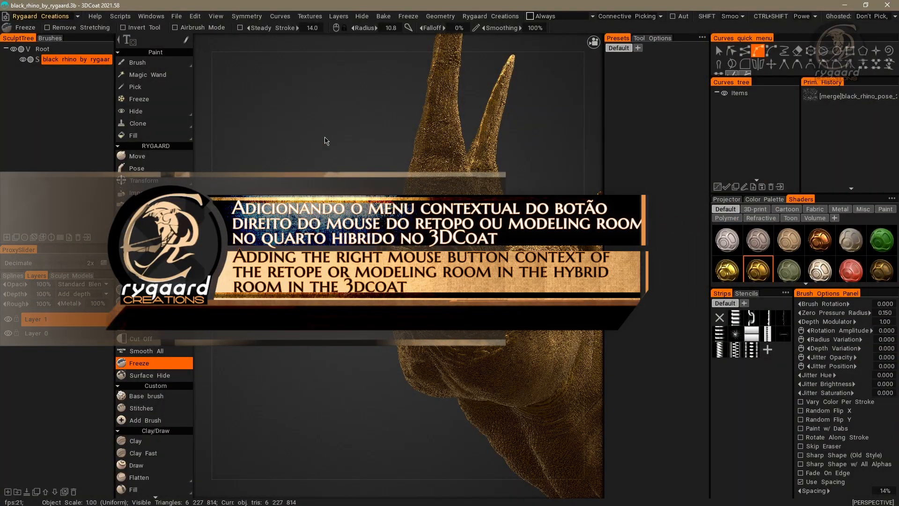
mouse_move(309, 160)
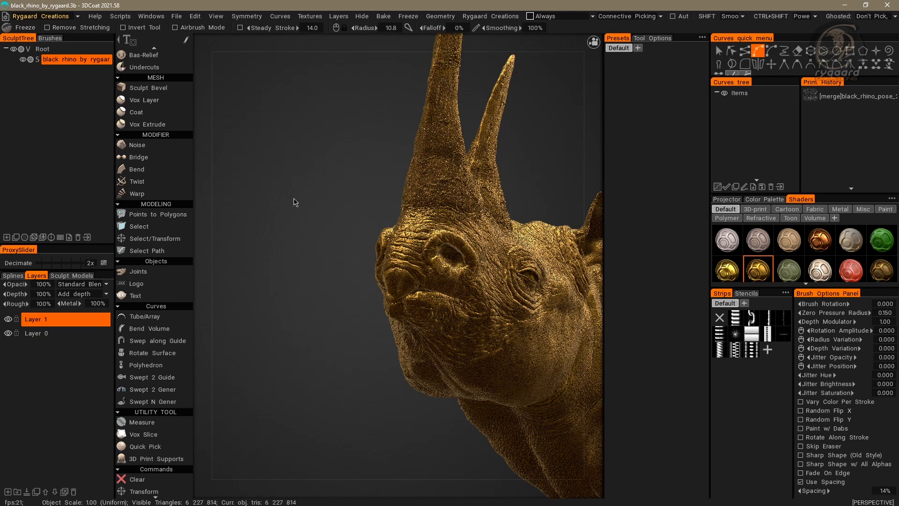
mouse_move(231, 156)
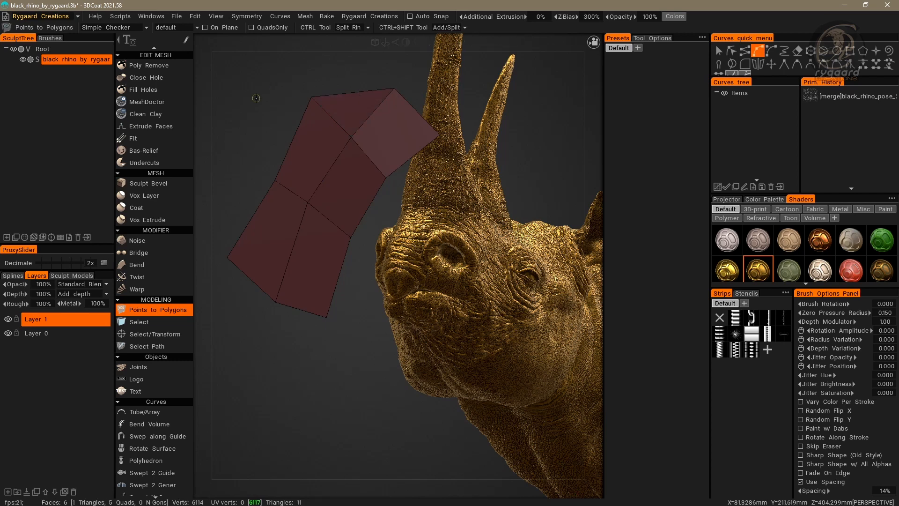
mouse_move(240, 214)
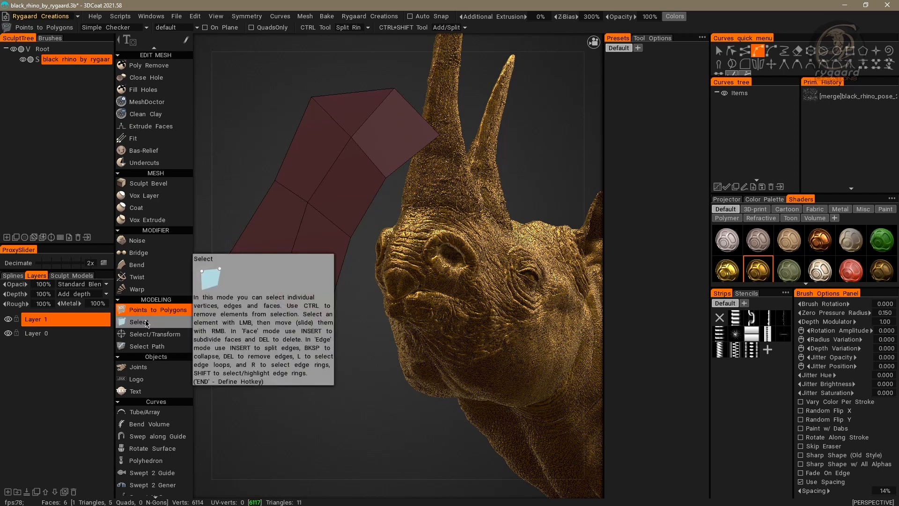
Step: Activate the Select tool to pick individual faces and edges on the polygon patch
click(138, 321)
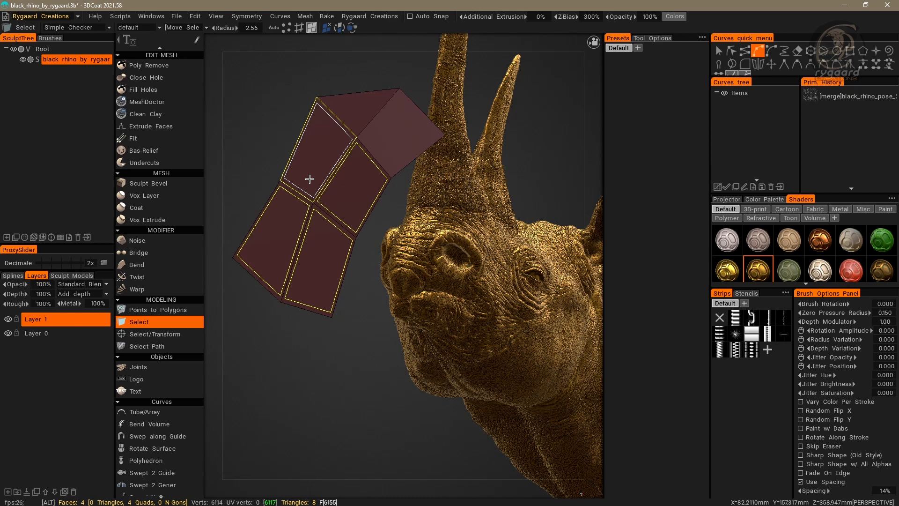
mouse_move(298, 182)
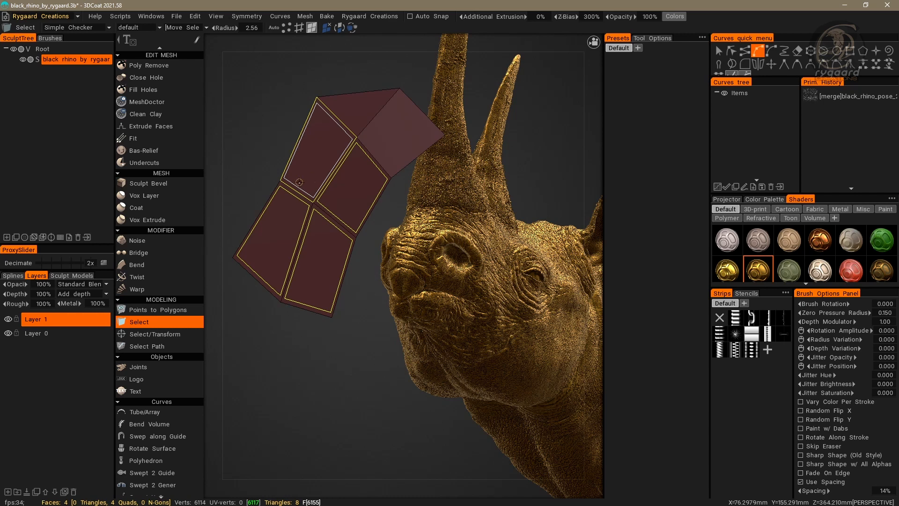
mouse_move(315, 170)
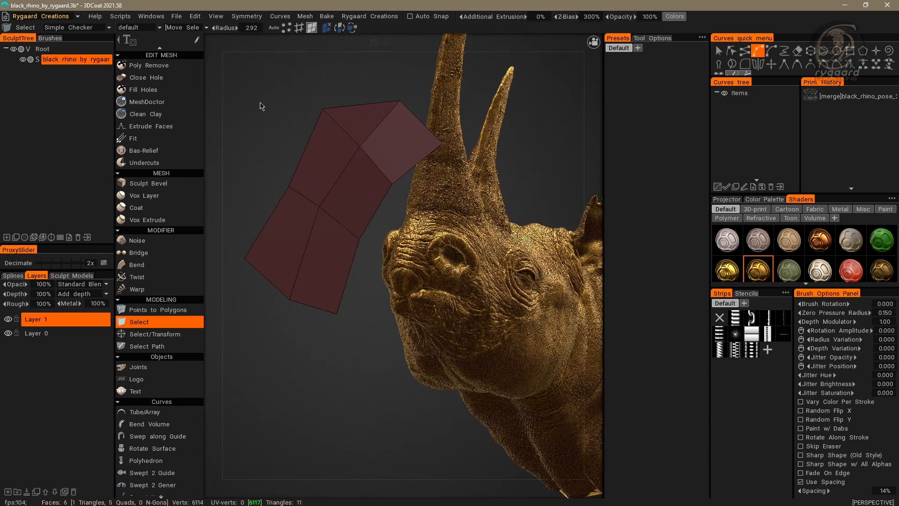
Step: Go to the Retopo room and check the viewport right-click menu several times, then return to Rygaard
click(42, 16)
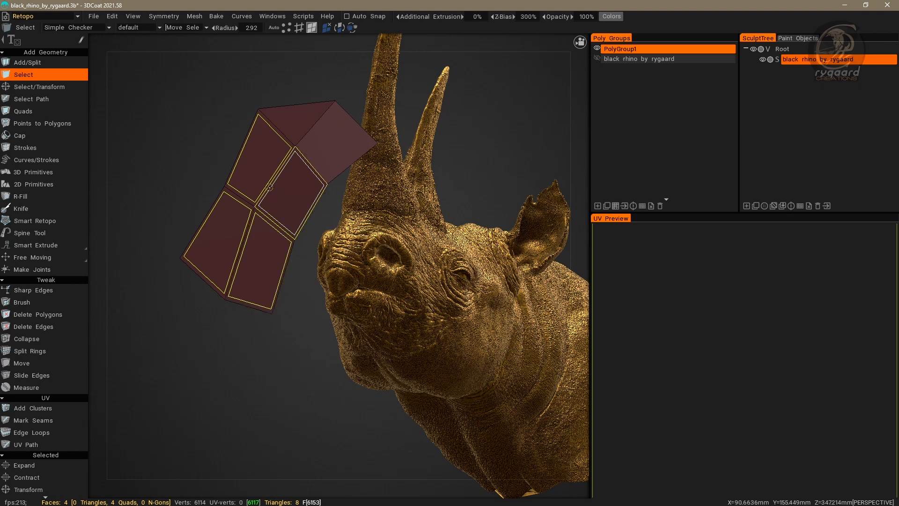
right_click(266, 181)
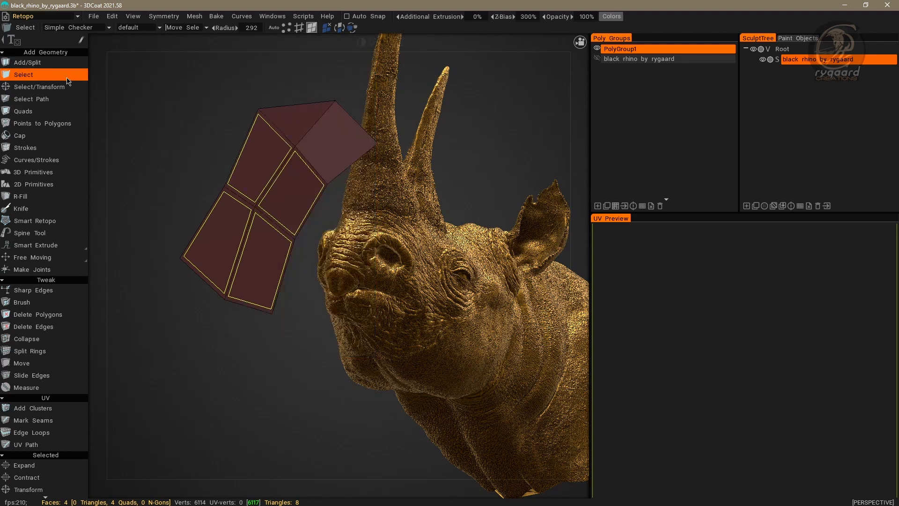
mouse_move(208, 144)
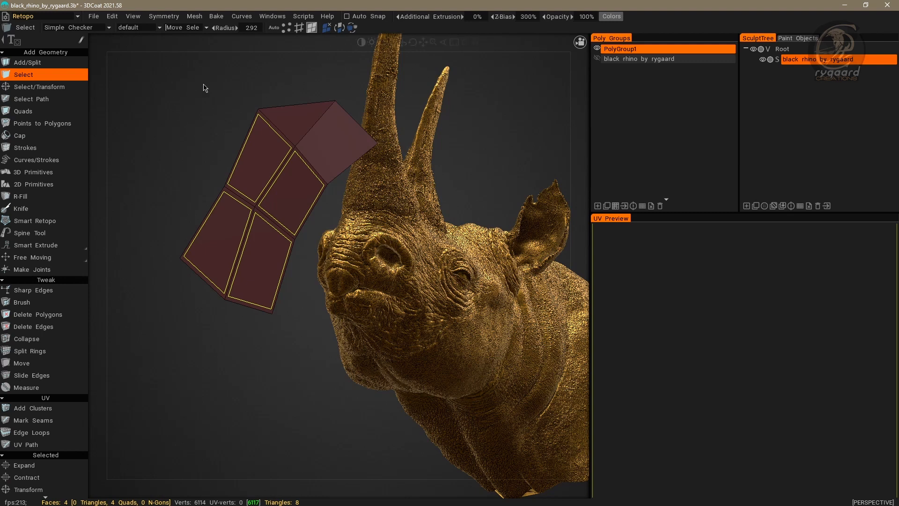
mouse_move(188, 118)
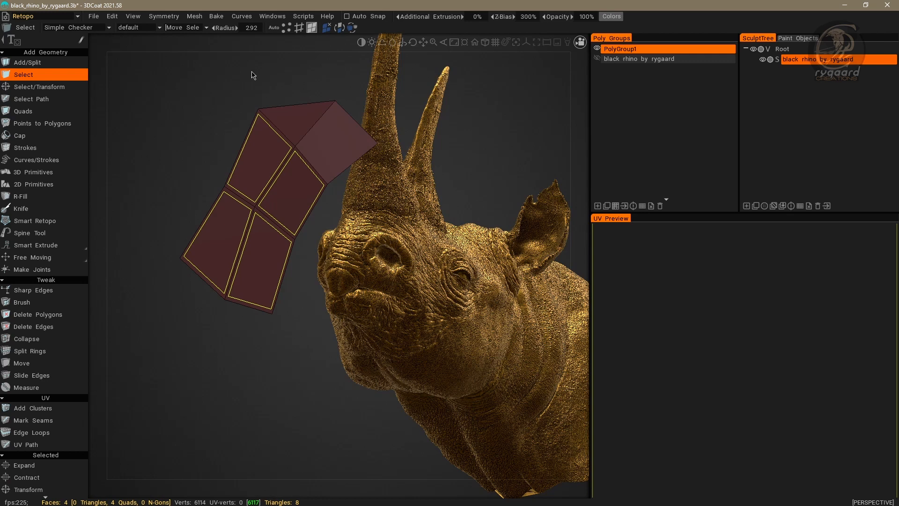
mouse_move(134, 146)
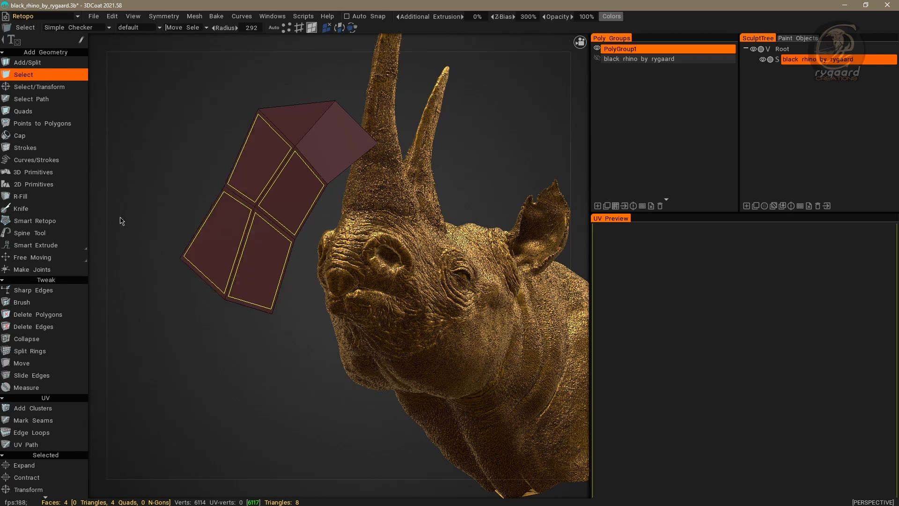
right_click(433, 130)
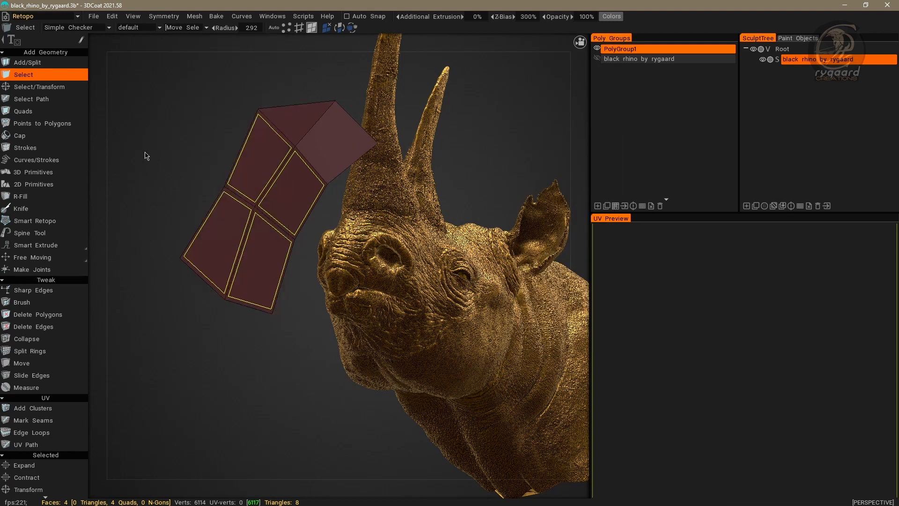
mouse_move(159, 167)
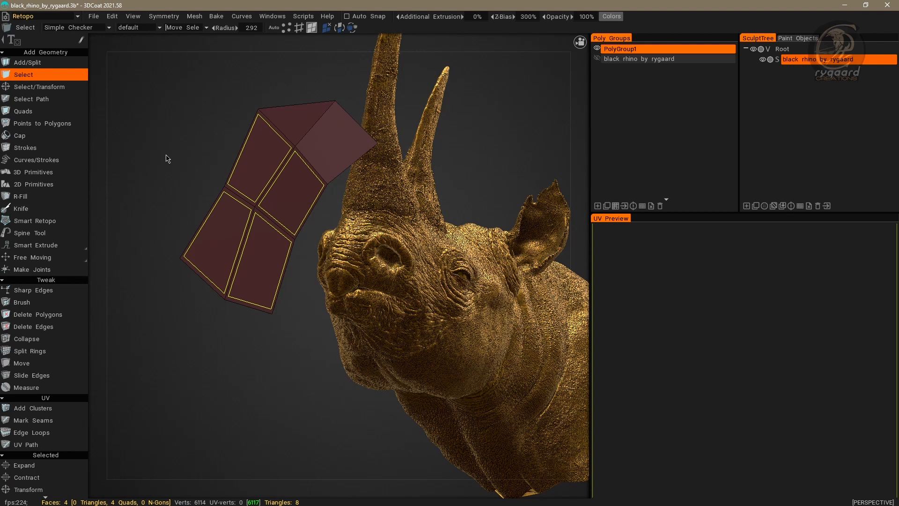
right_click(247, 154)
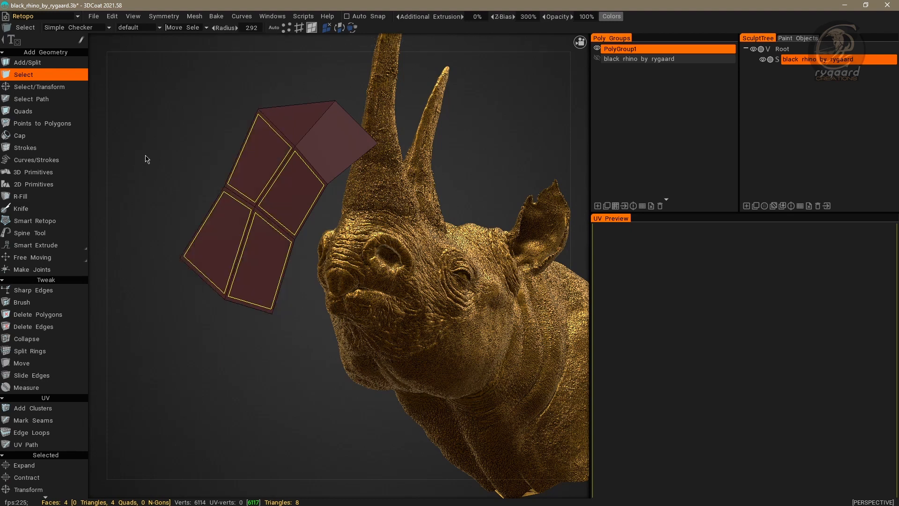
click(40, 16)
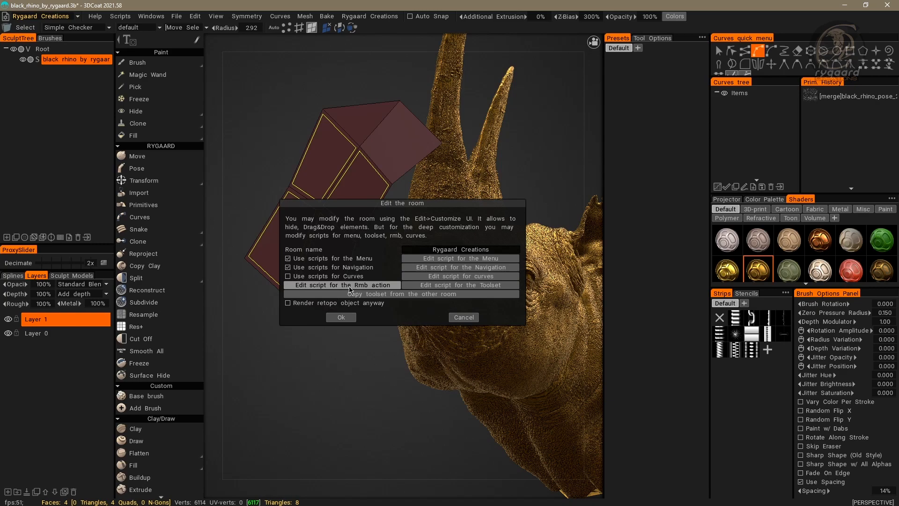
Step: Edit the Rmb action script of the Rygaard Creations room in a code editor
click(339, 284)
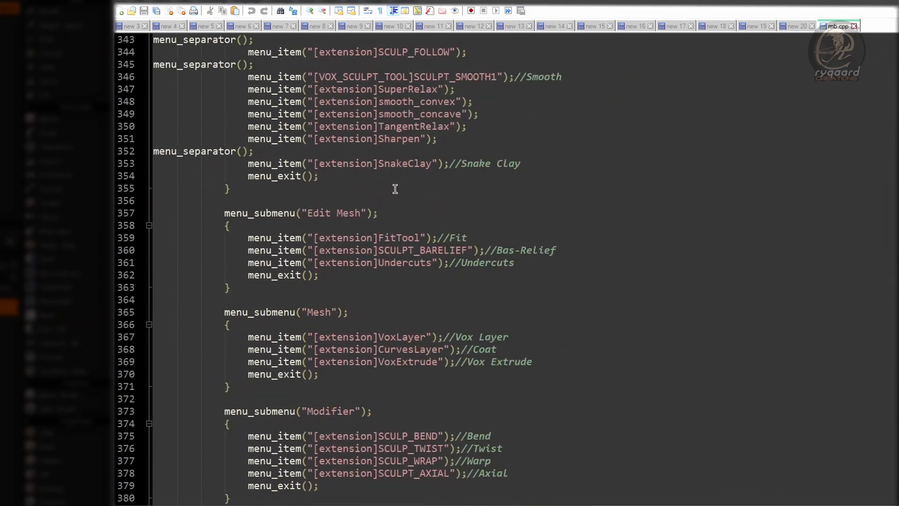
Step: Scroll rmb.cpp down to the void main() function where the menu is built
scroll(down, 3)
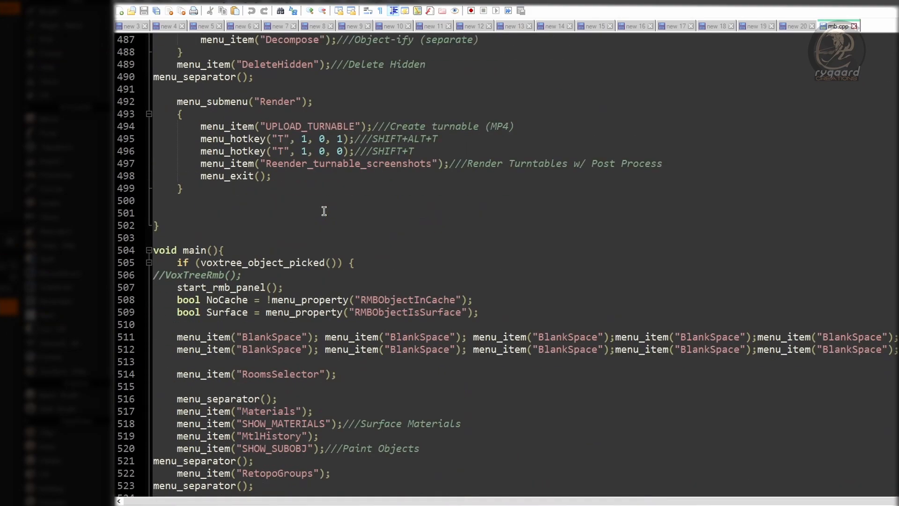
scroll(down, 3)
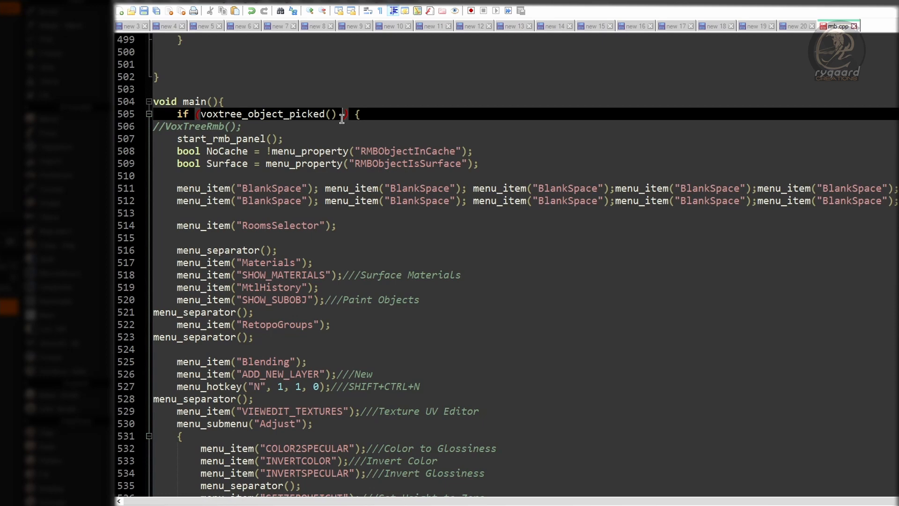
Step: Extend main()'s condition to voxtree_object_picked() && voxtree_item_picked() around the menu code
text(&&)
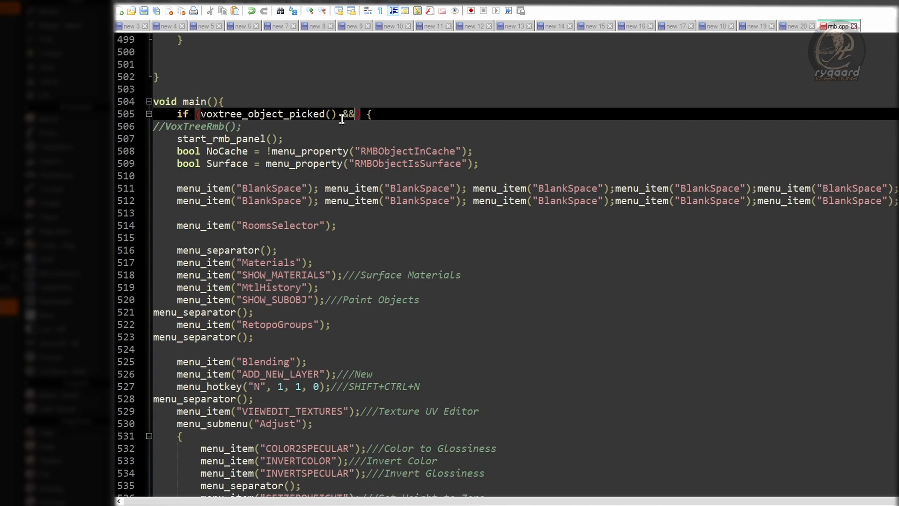
text(voxtree_item_picked())
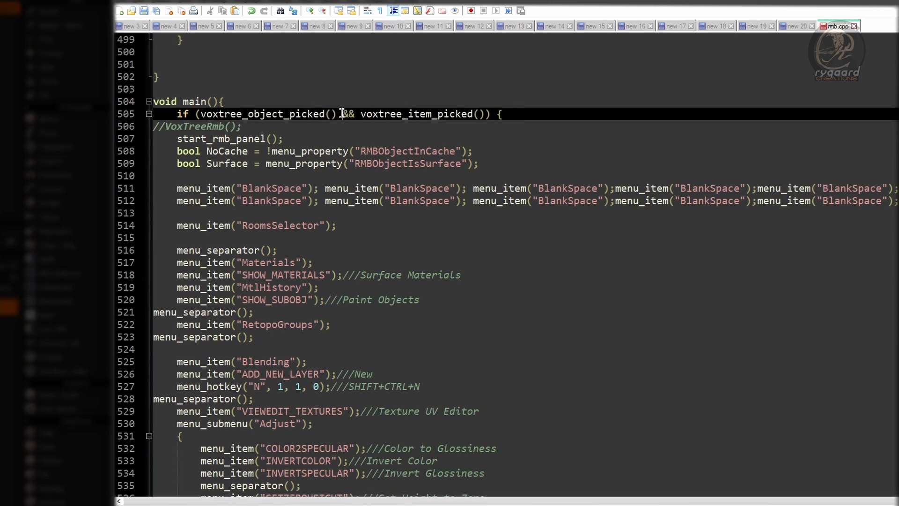
double_click(348, 113)
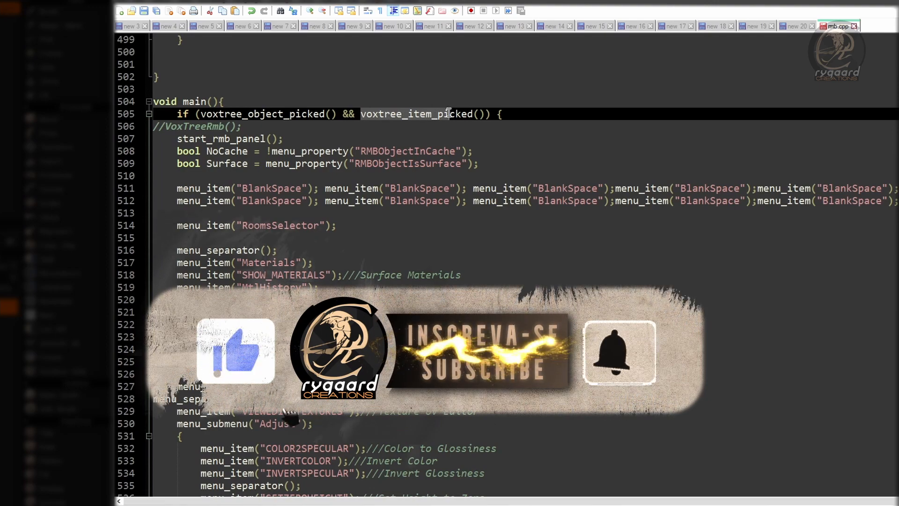
double_click(417, 113)
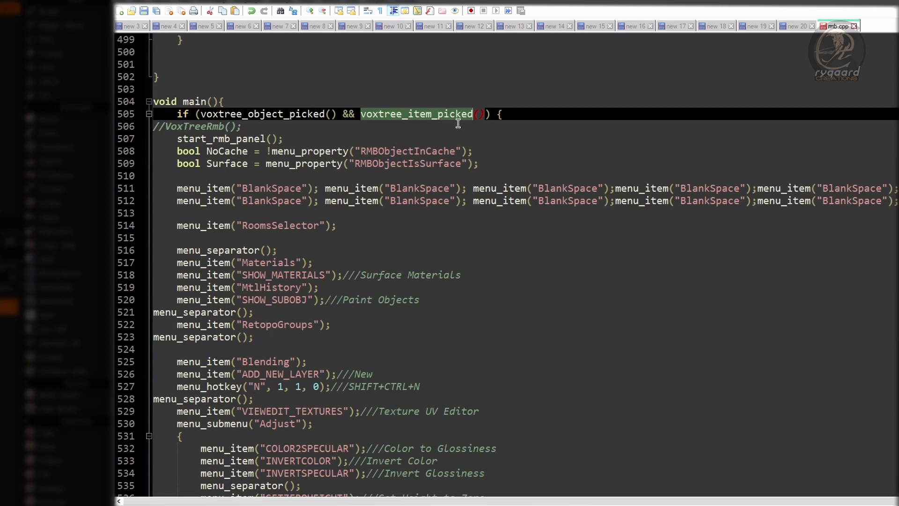
mouse_move(473, 131)
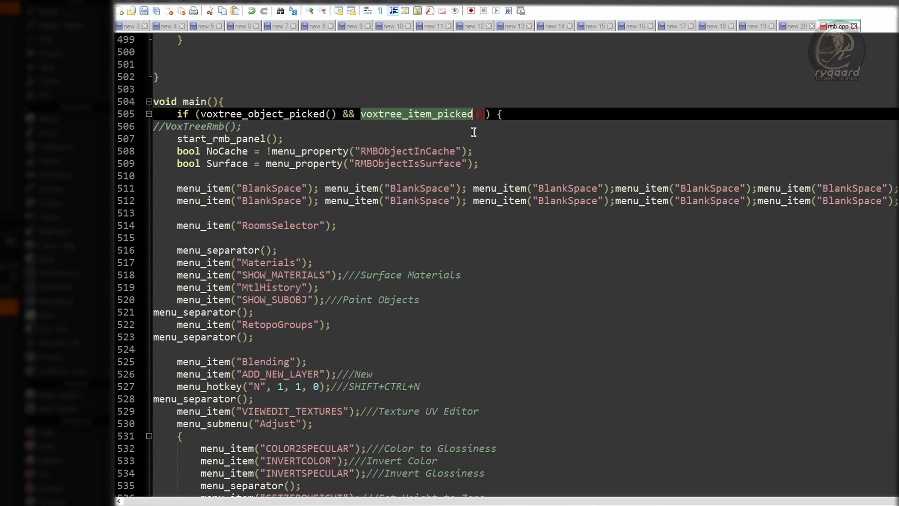
mouse_move(491, 318)
text())
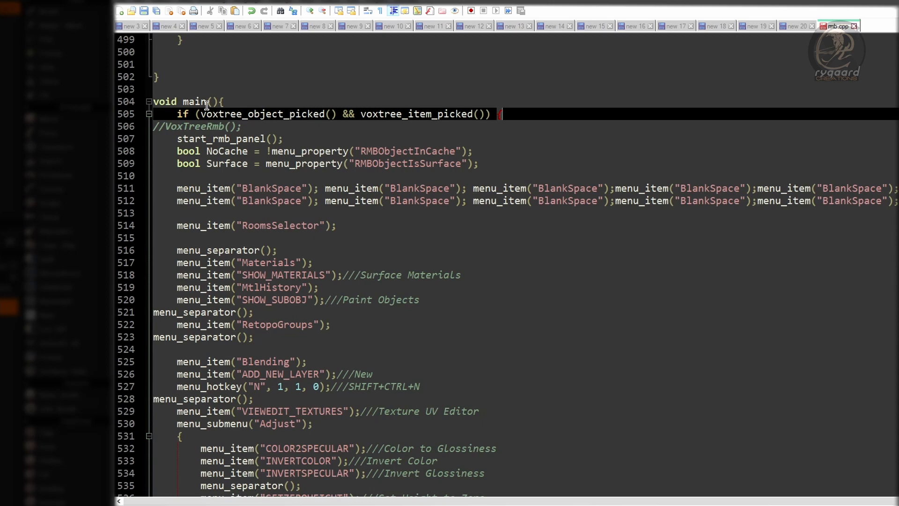
double_click(264, 114)
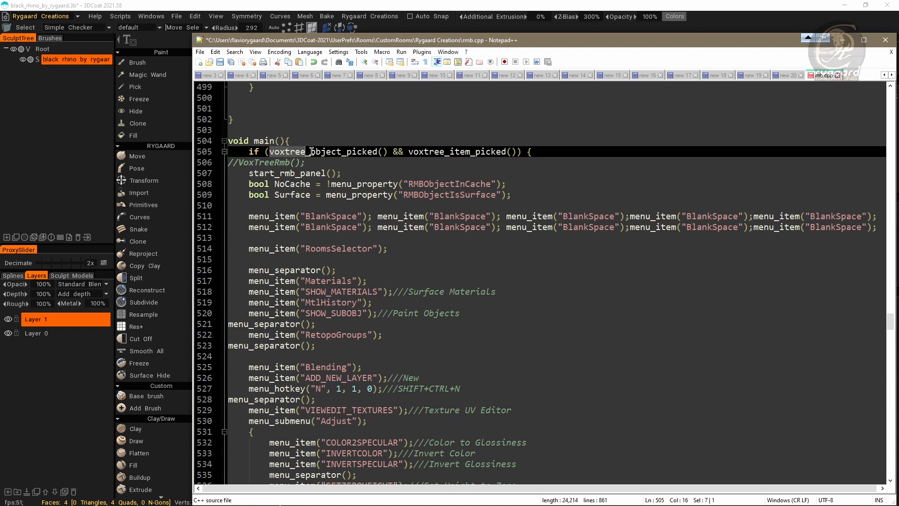
double_click(326, 152)
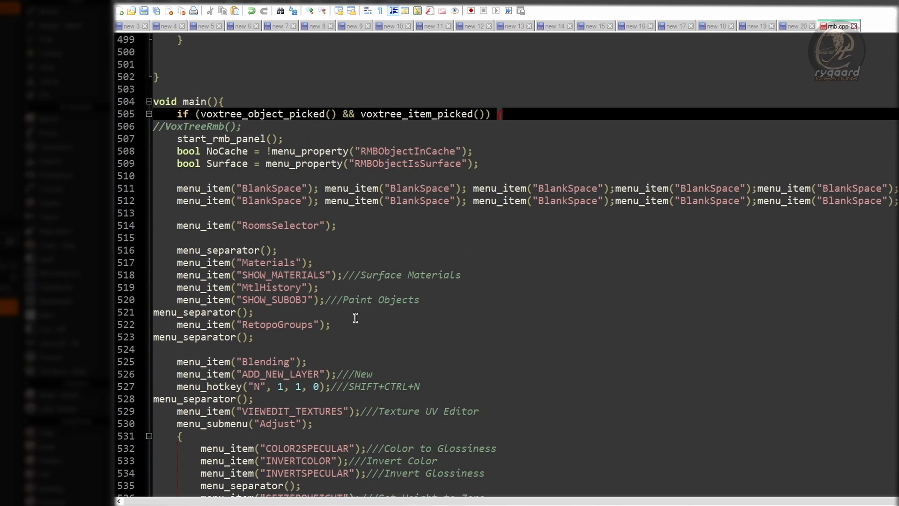
mouse_move(373, 251)
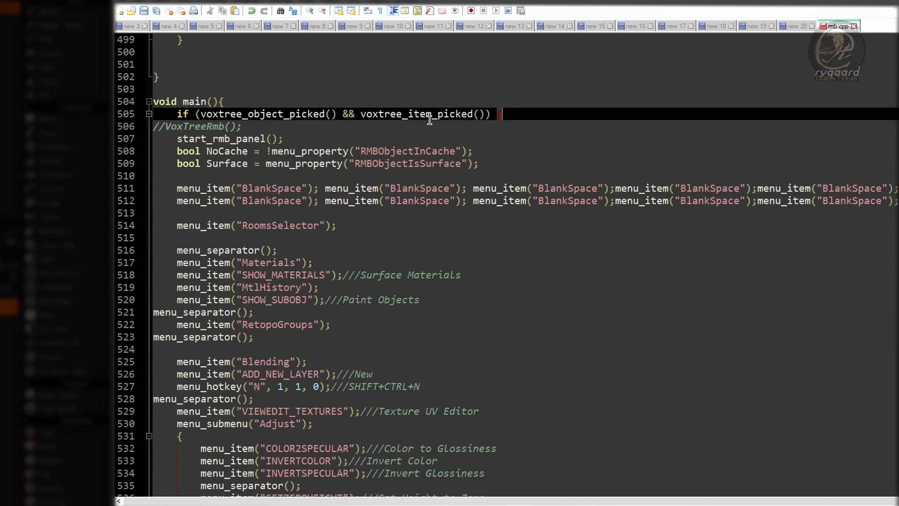
mouse_move(347, 130)
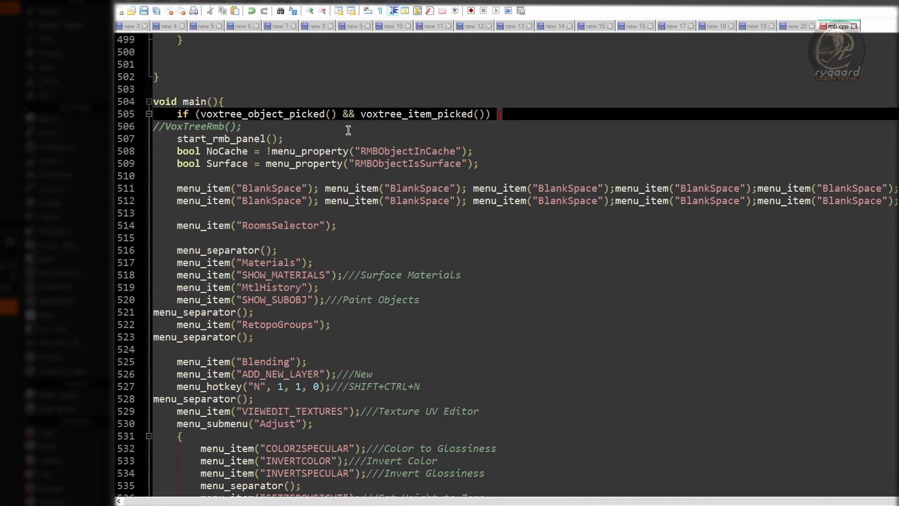
mouse_move(254, 113)
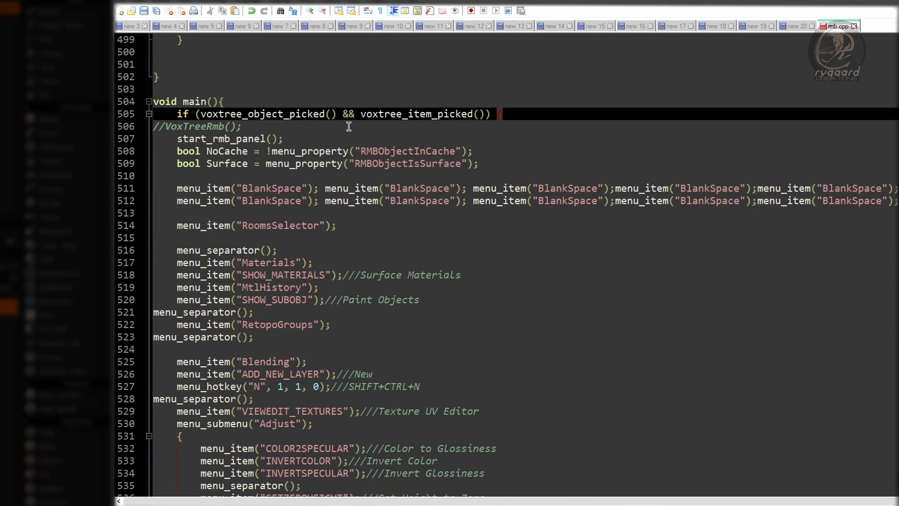
mouse_move(616, 132)
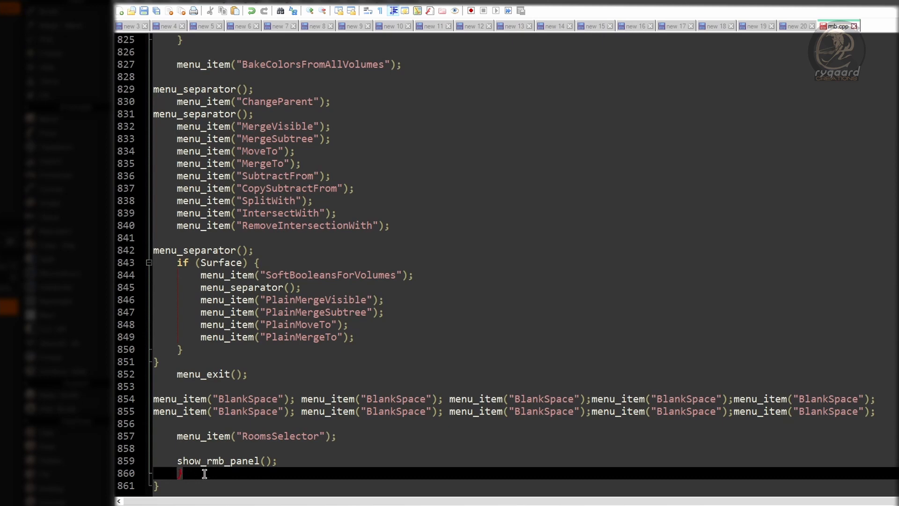
mouse_move(210, 475)
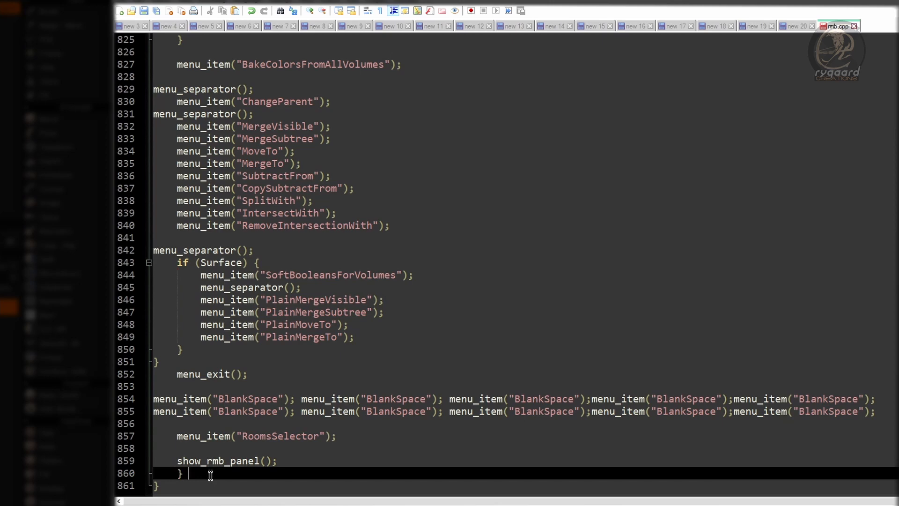
Step: Add else show_space_panel("*Selected*Commands*WholeMesh*Special", 7); after the menu block
text(else show_space_panel("*Selected*Commands*WholeMesh*Special", 7);)
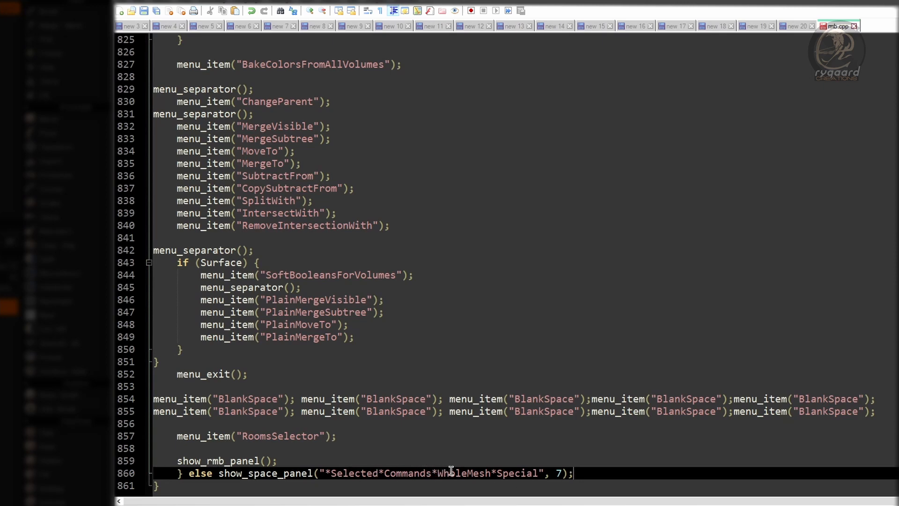
mouse_move(472, 465)
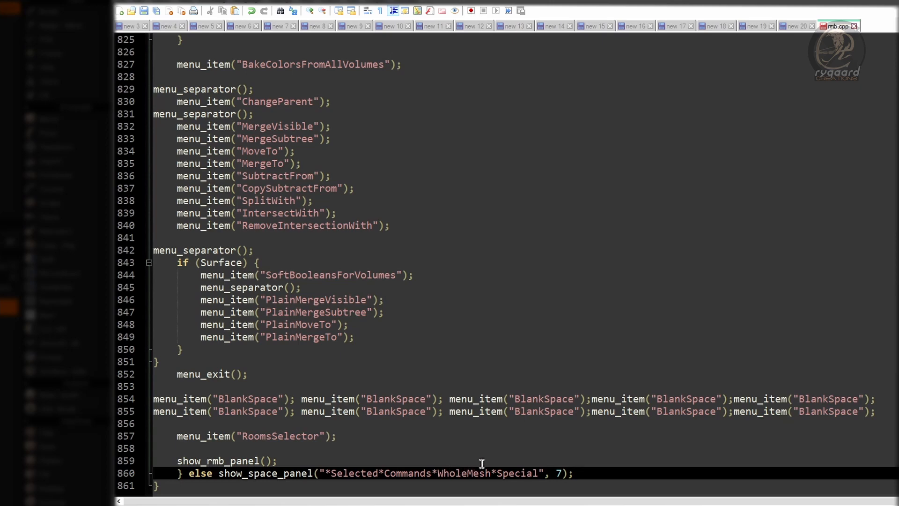
click(571, 472)
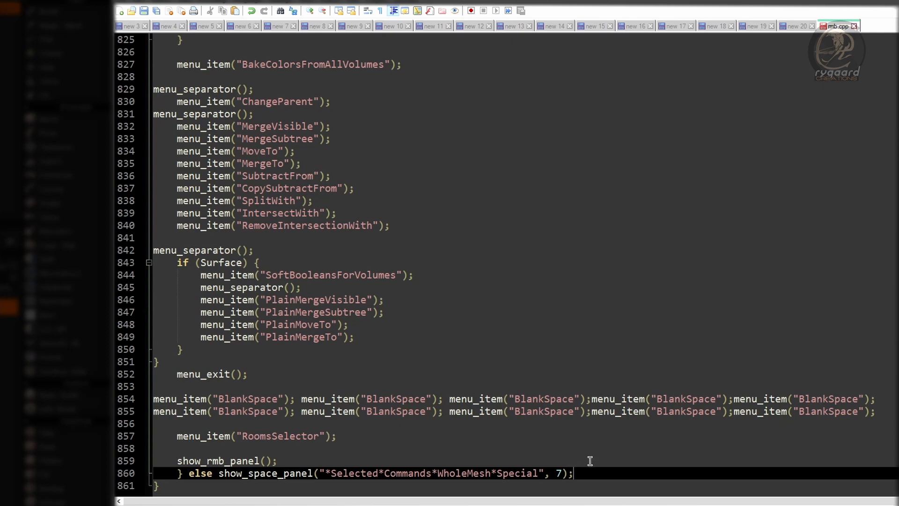
mouse_move(657, 461)
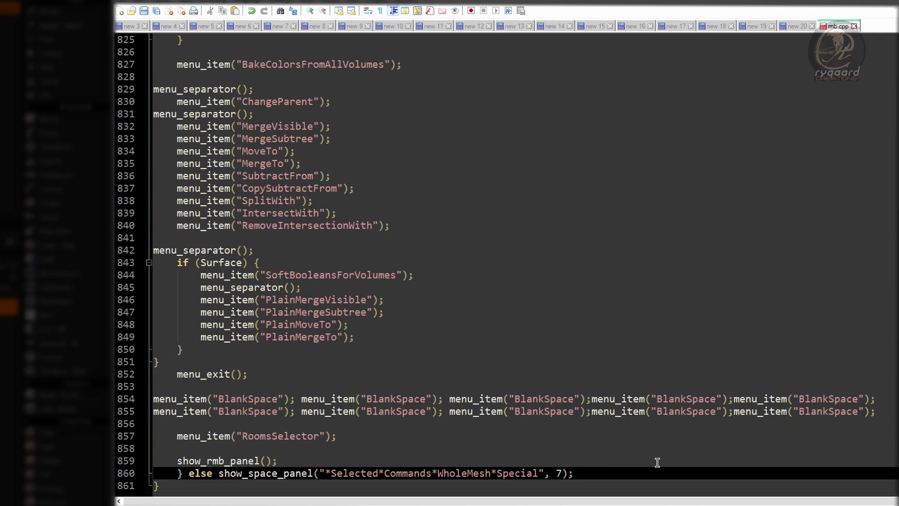
mouse_move(517, 165)
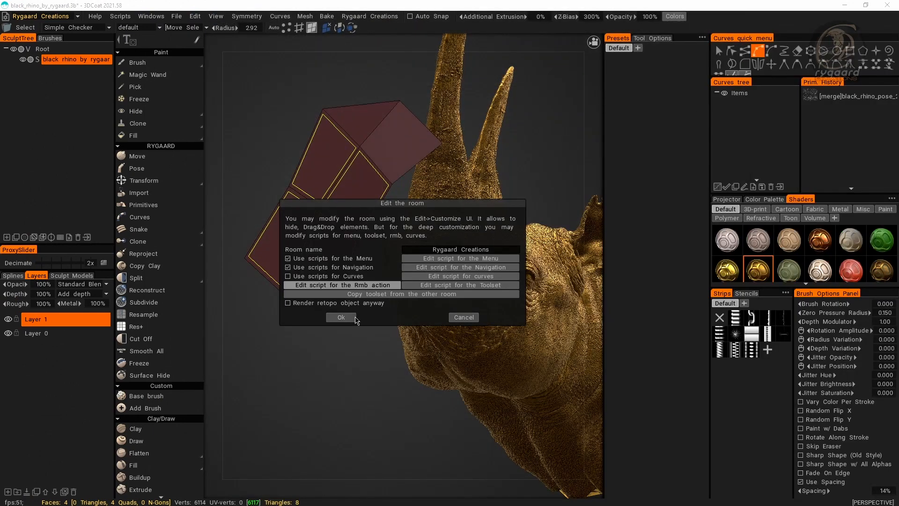
Step: Confirm the Edit the room dialog with Ok so the edited script applies
click(340, 317)
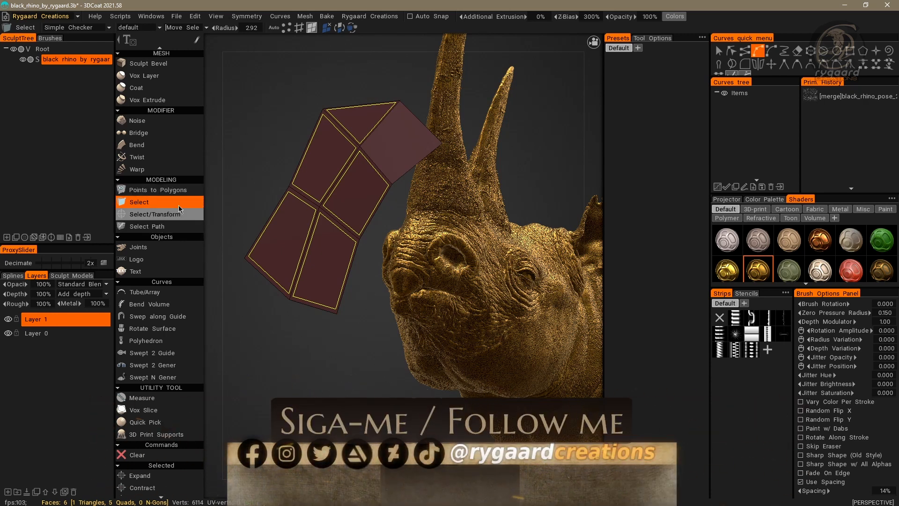
mouse_move(154, 206)
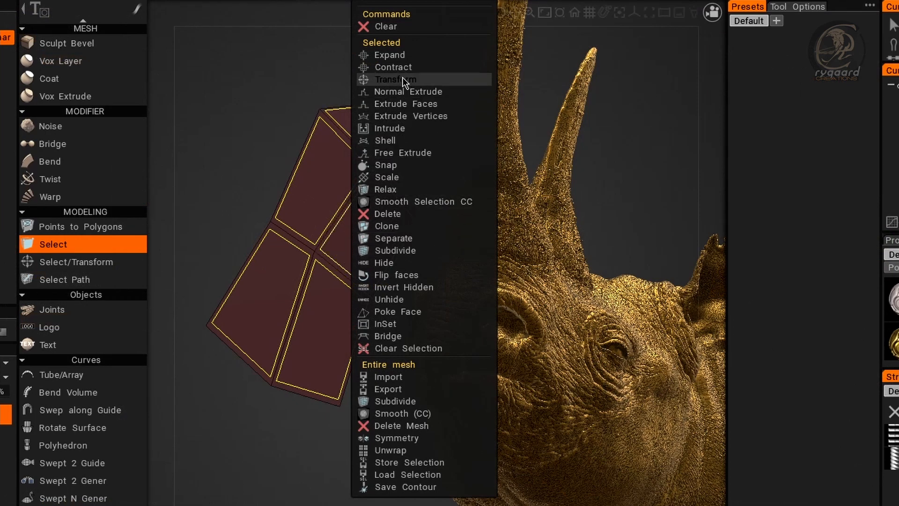
mouse_move(400, 91)
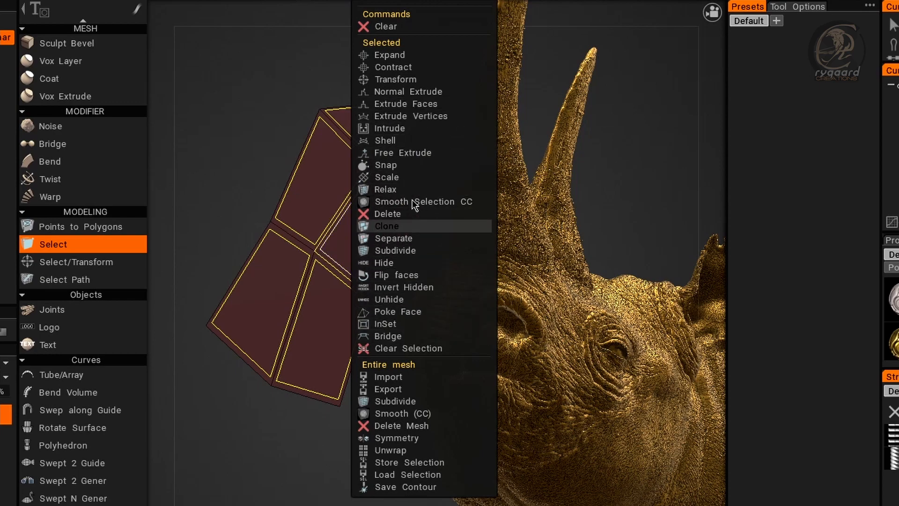
Step: Verify the right-click space panel of Selected, Commands and Entire mesh tools, then dismiss it
click(386, 225)
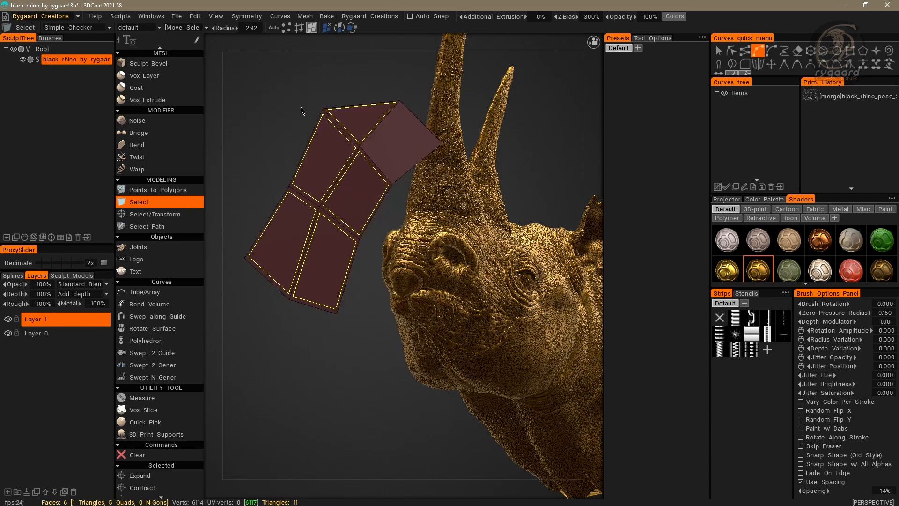
mouse_move(264, 154)
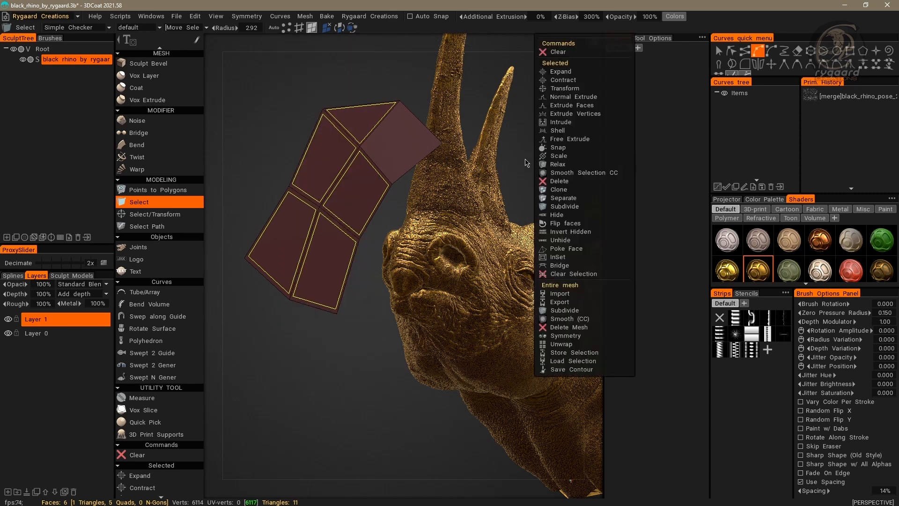
mouse_move(564, 88)
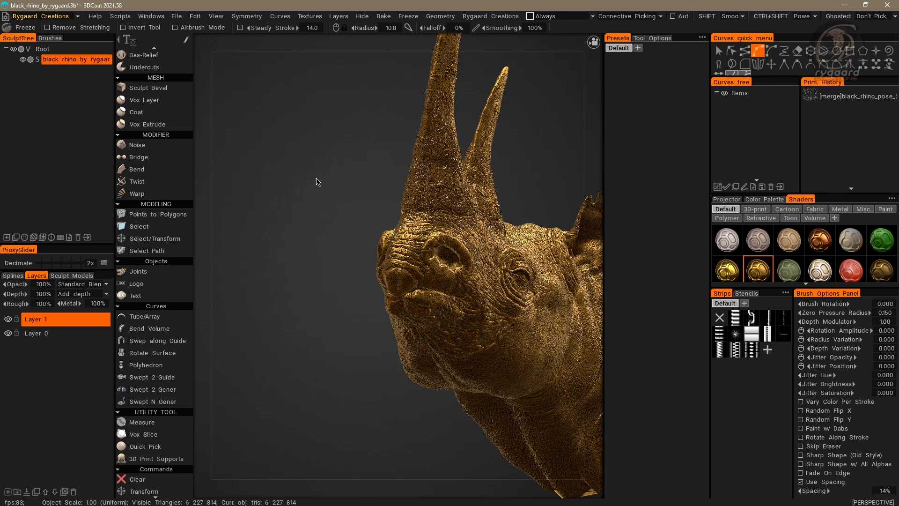
Step: Right-click the rhino in sculpt mode to confirm the Rygaard Creations menu still appears
right_click(408, 195)
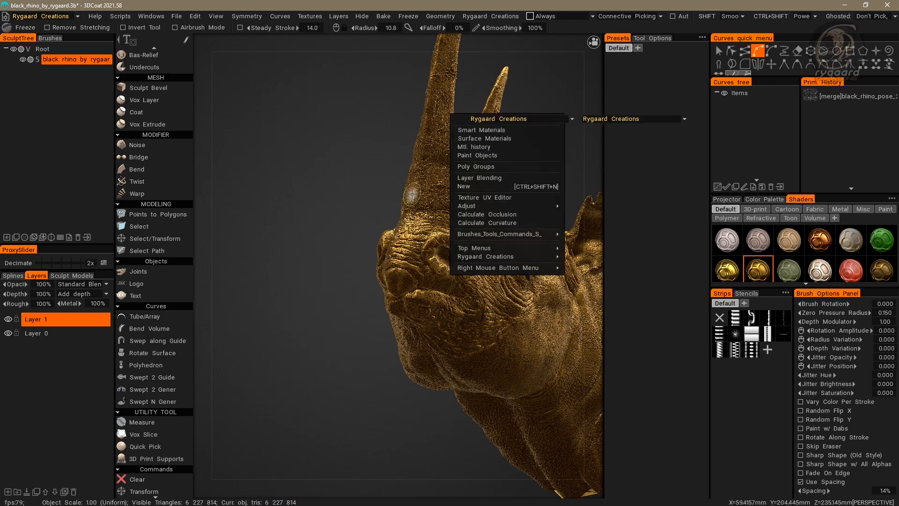
mouse_move(427, 198)
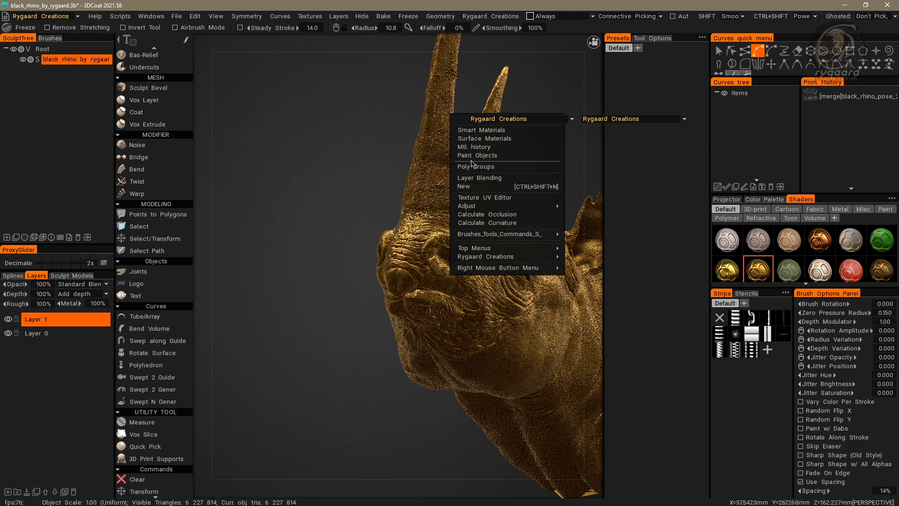
mouse_move(478, 206)
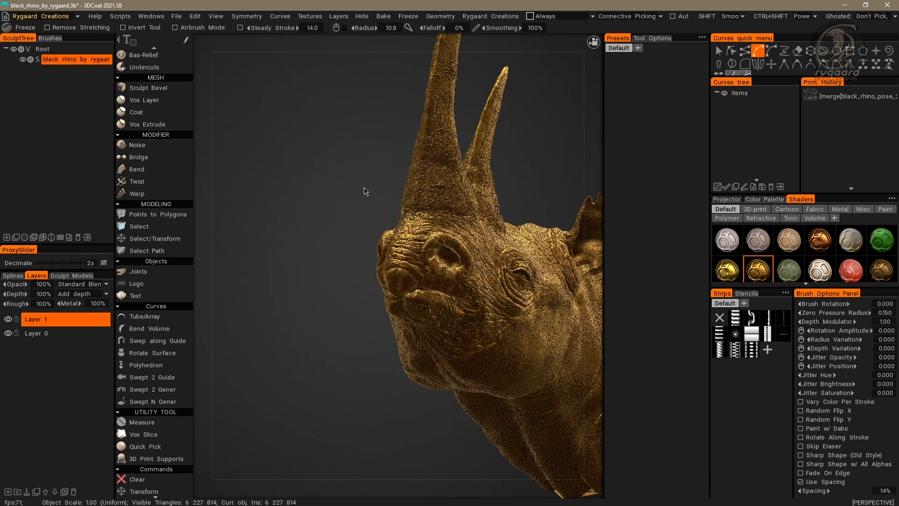
mouse_move(324, 171)
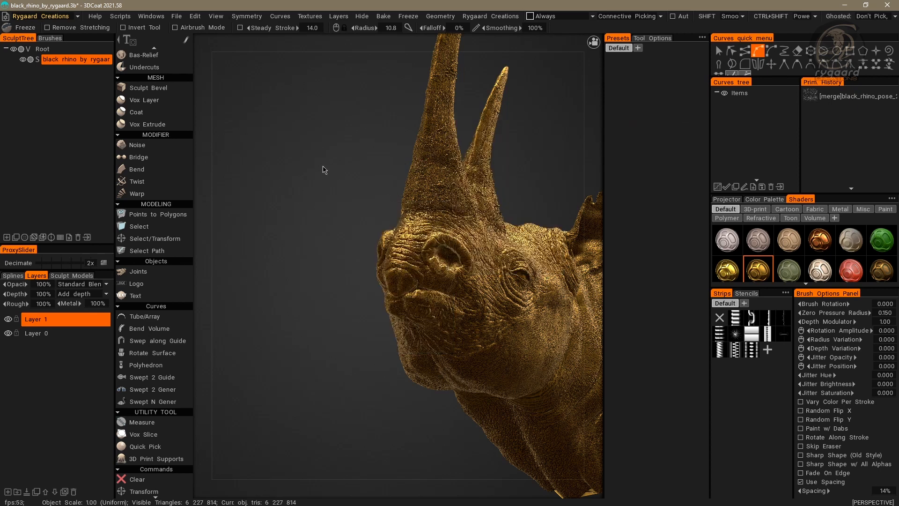